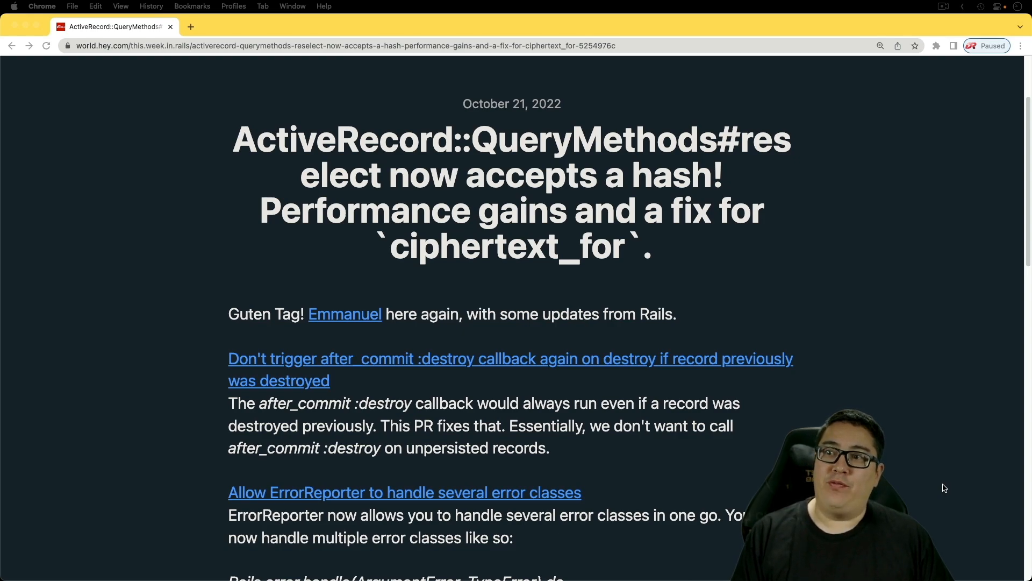
pyautogui.moveTo(472, 331)
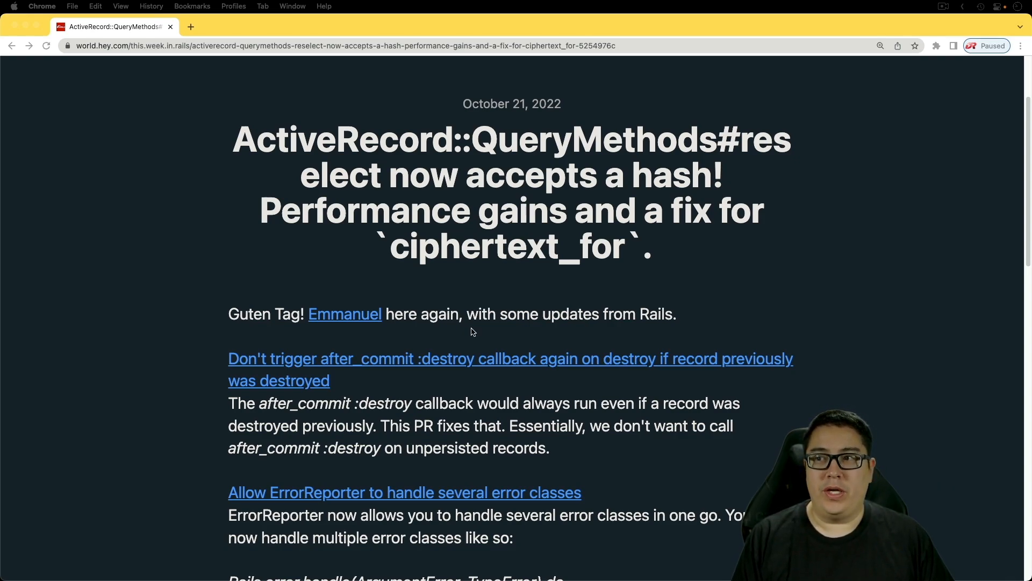
pyautogui.moveTo(417, 360)
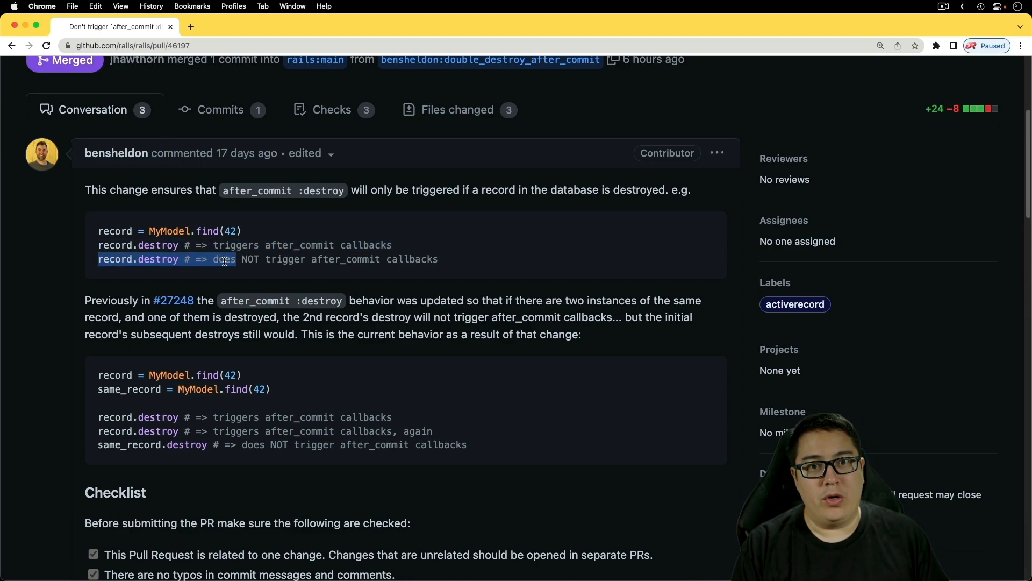
pyautogui.moveTo(174, 300)
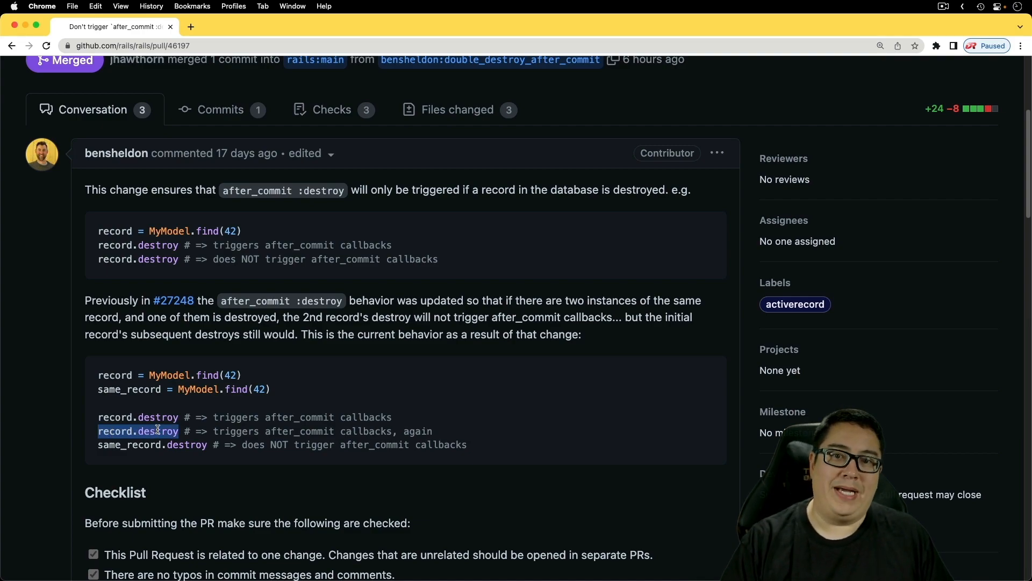
pyautogui.moveTo(105, 444)
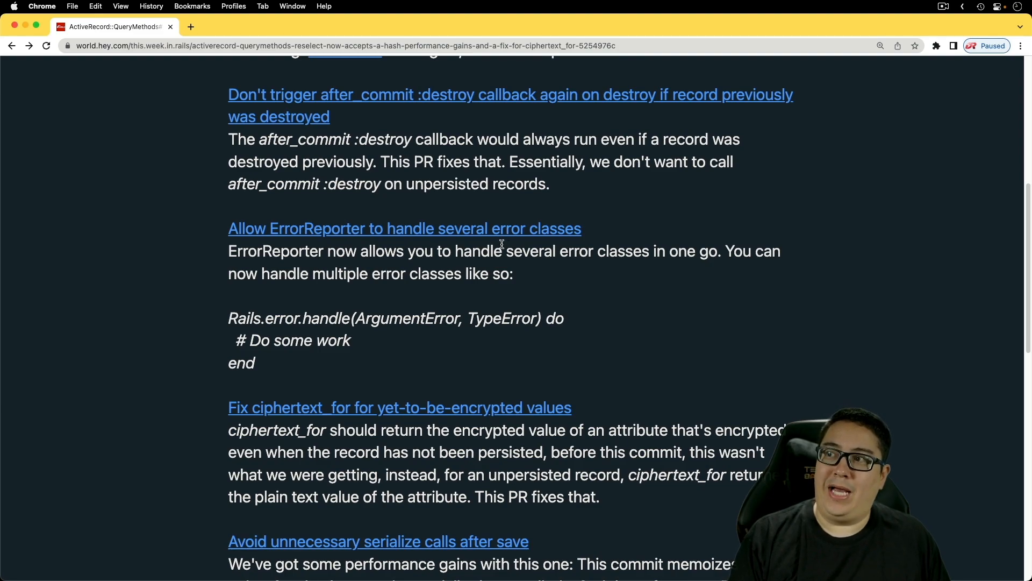
pyautogui.moveTo(241, 317)
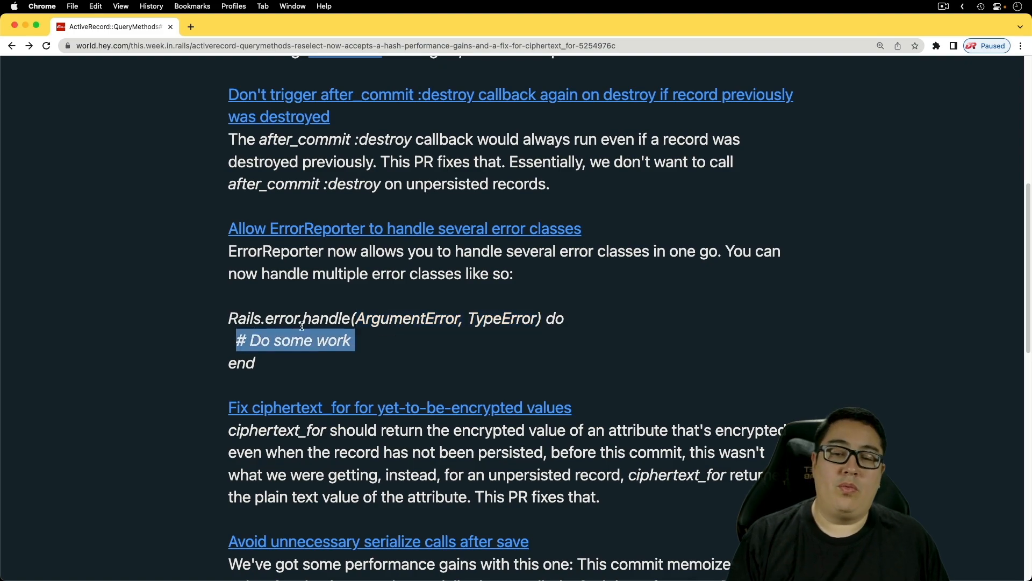
pyautogui.moveTo(344, 332)
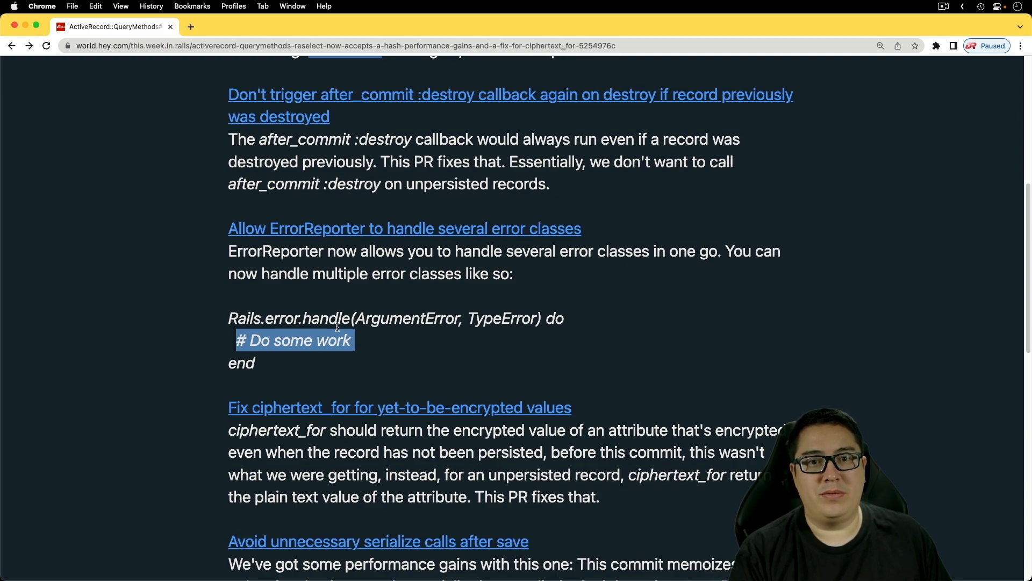
# Scroll past the ErrorReporter example and open the 'Fix ciphertext_for for yet-to-be-encrypted values' PR.
pyautogui.scroll(-3)
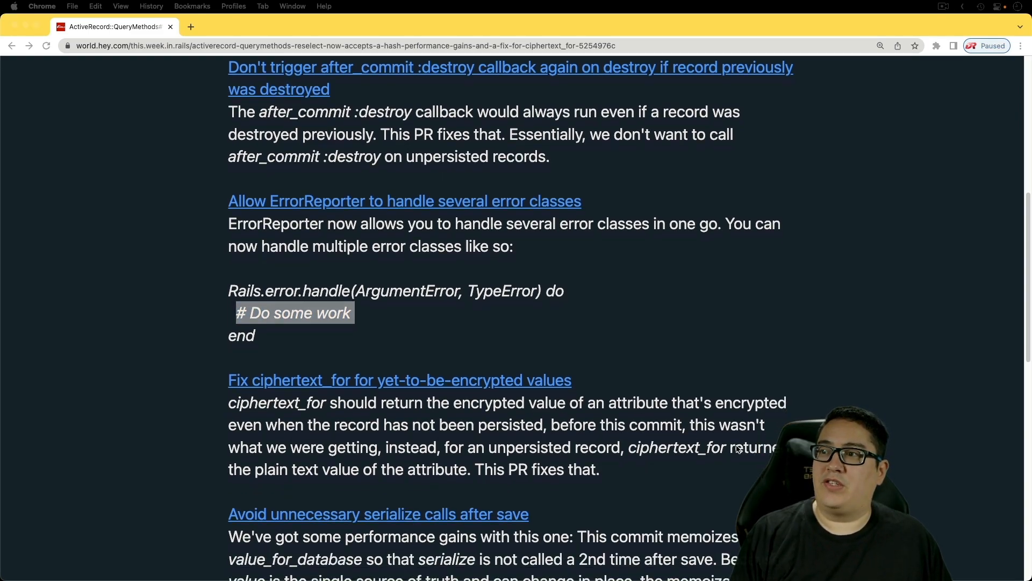
pyautogui.scroll(-3)
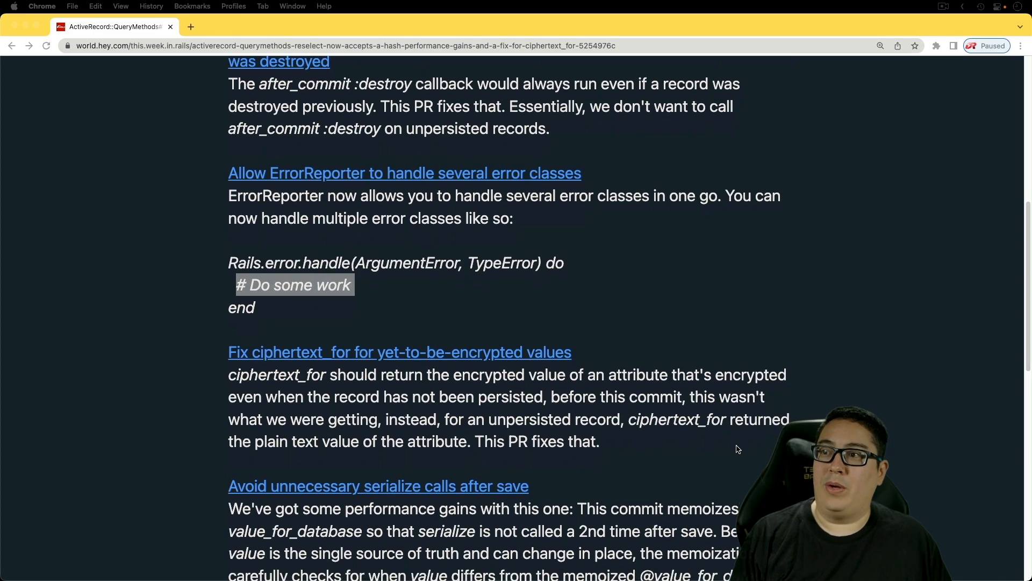
pyautogui.scroll(-3)
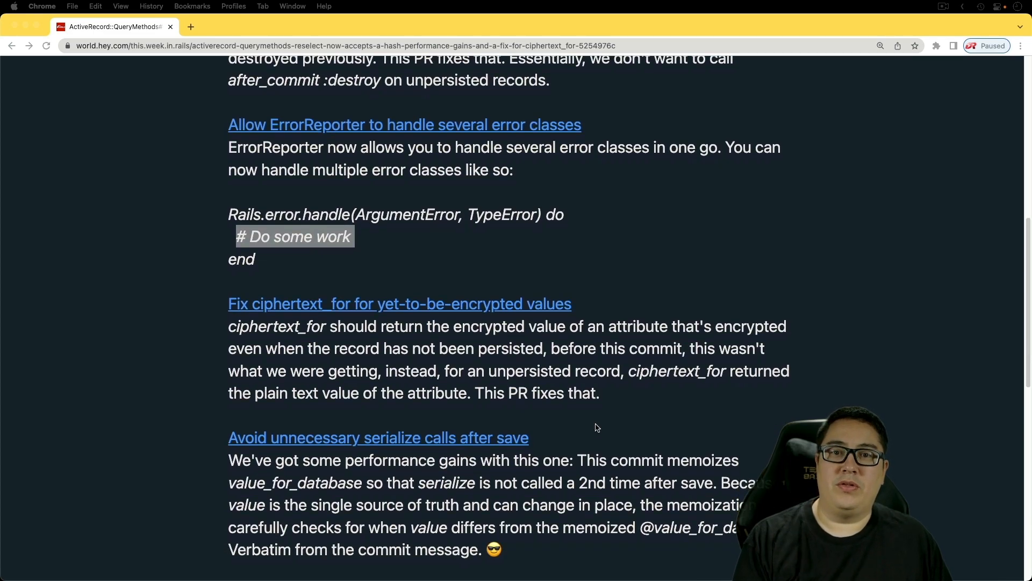
pyautogui.click(191, 27)
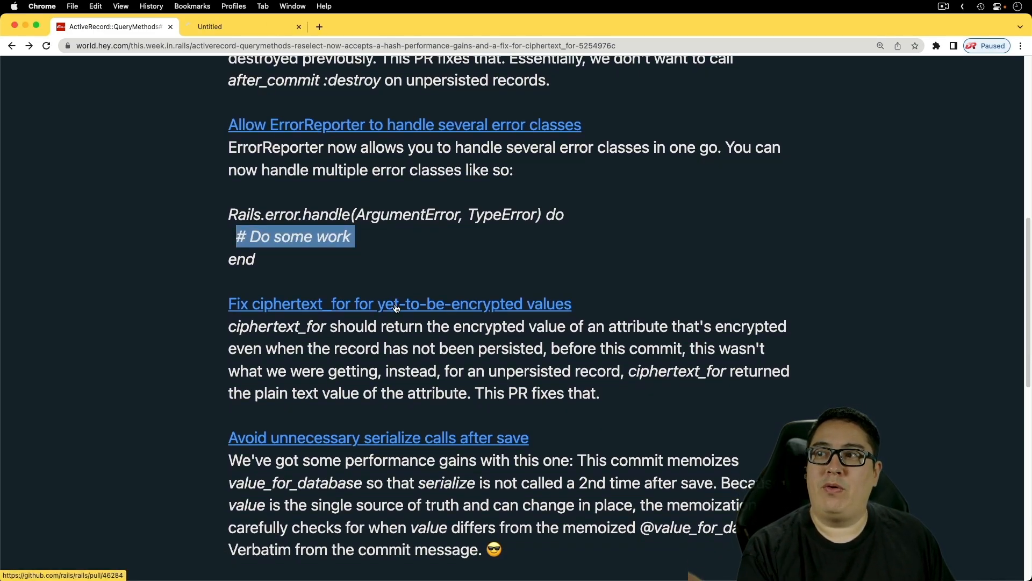
# Review PR #46284, selecting 'World' in its example, then open the serialize-calls-after-save PR.
pyautogui.click(399, 304)
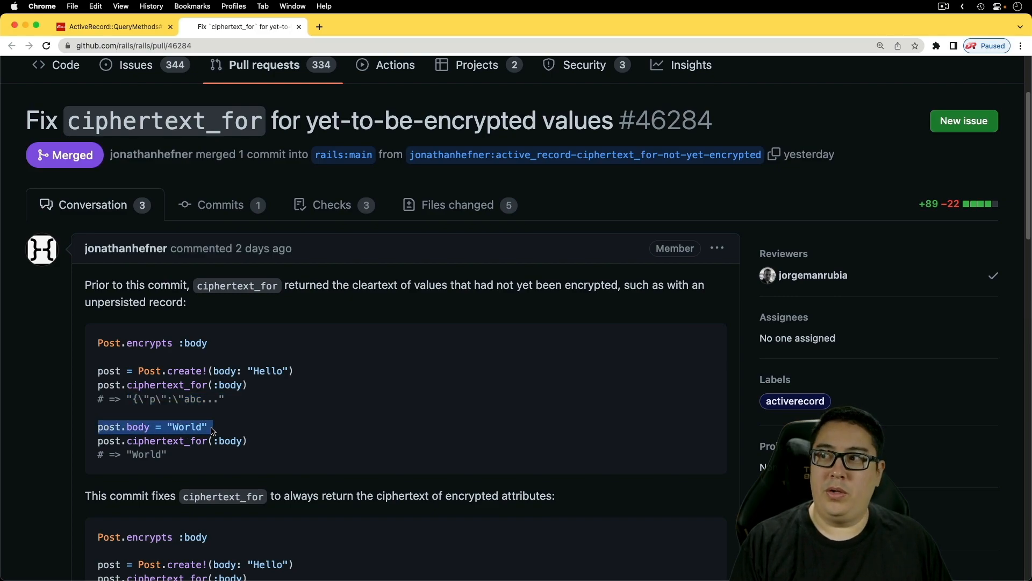
pyautogui.moveTo(109, 440)
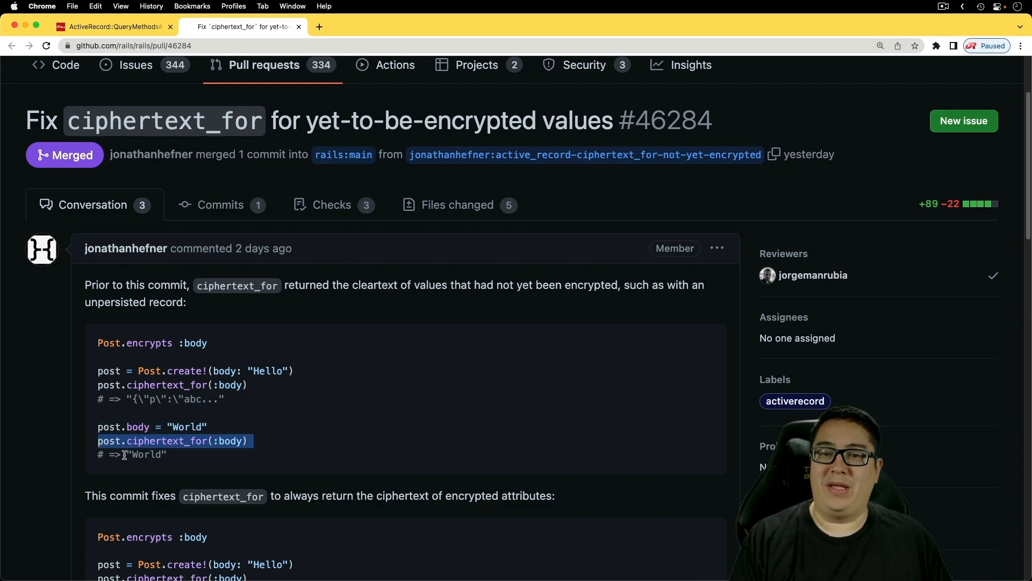
pyautogui.doubleClick(146, 454)
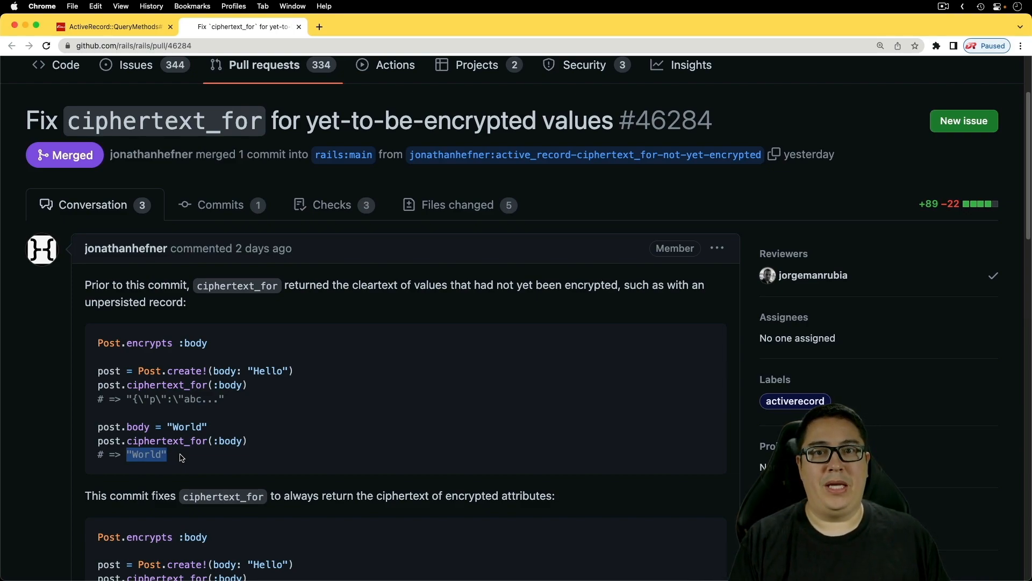
pyautogui.moveTo(157, 410)
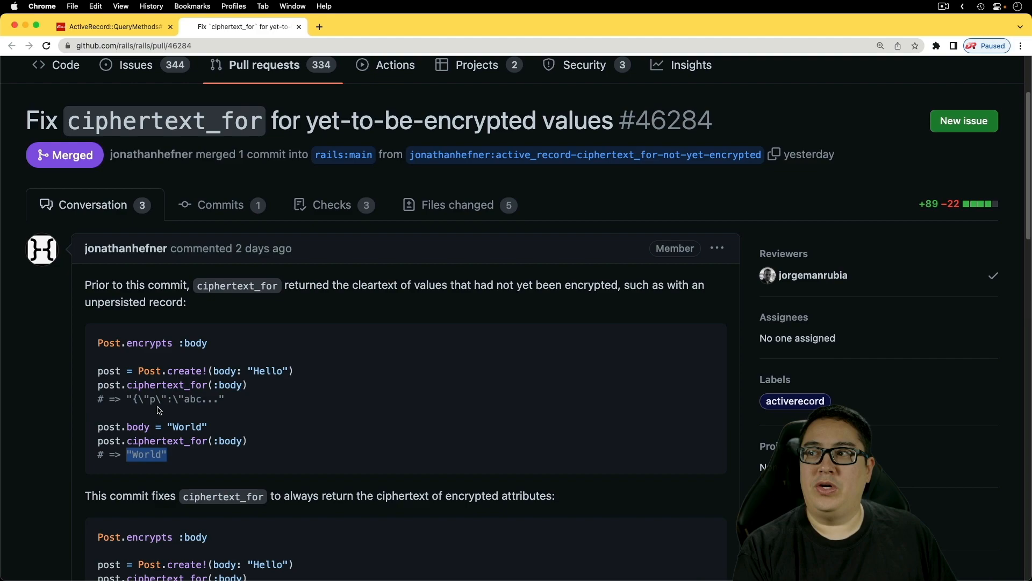
pyautogui.moveTo(193, 487)
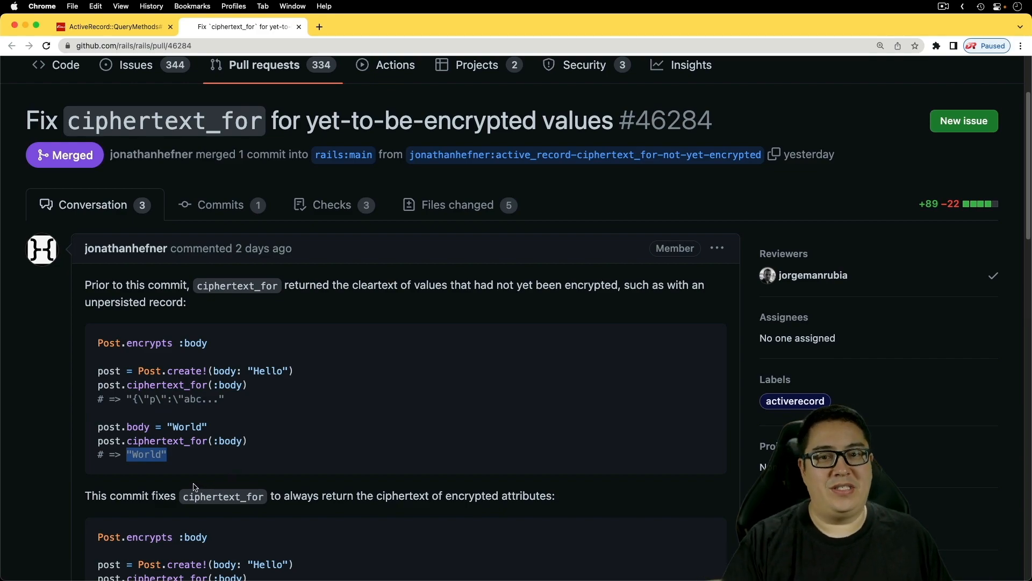
pyautogui.moveTo(154, 483)
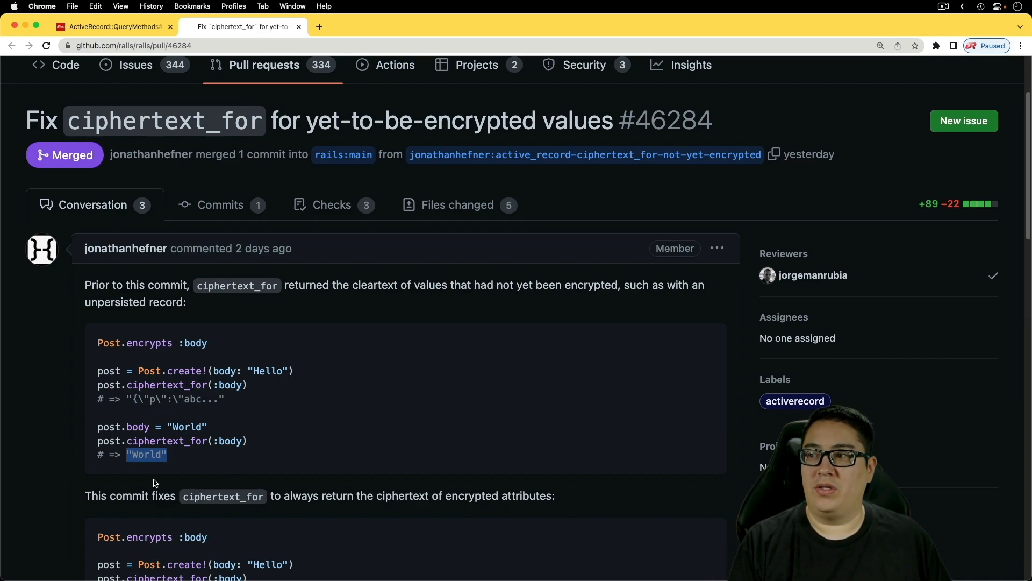
pyautogui.scroll(-3)
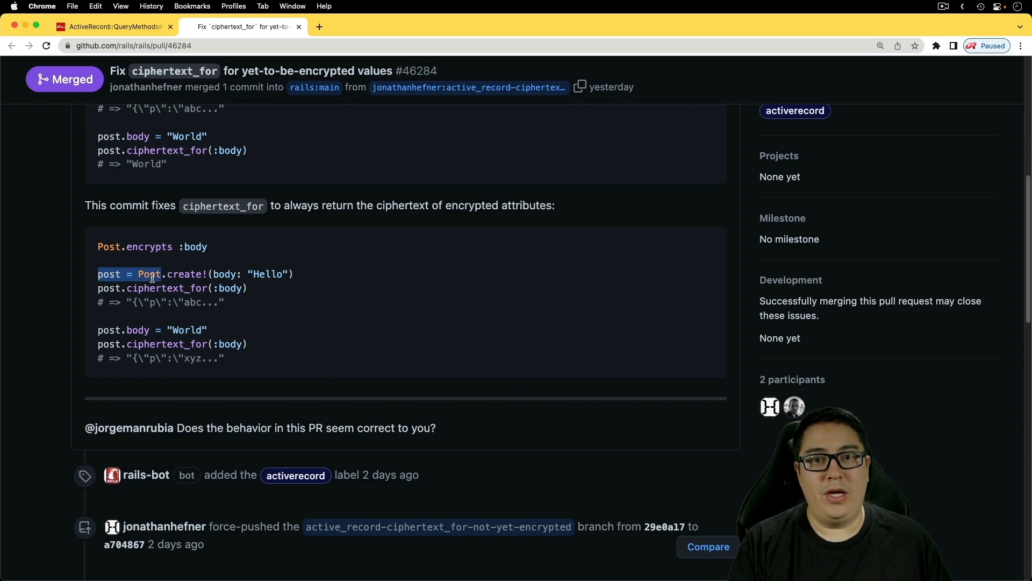
pyautogui.moveTo(104, 334)
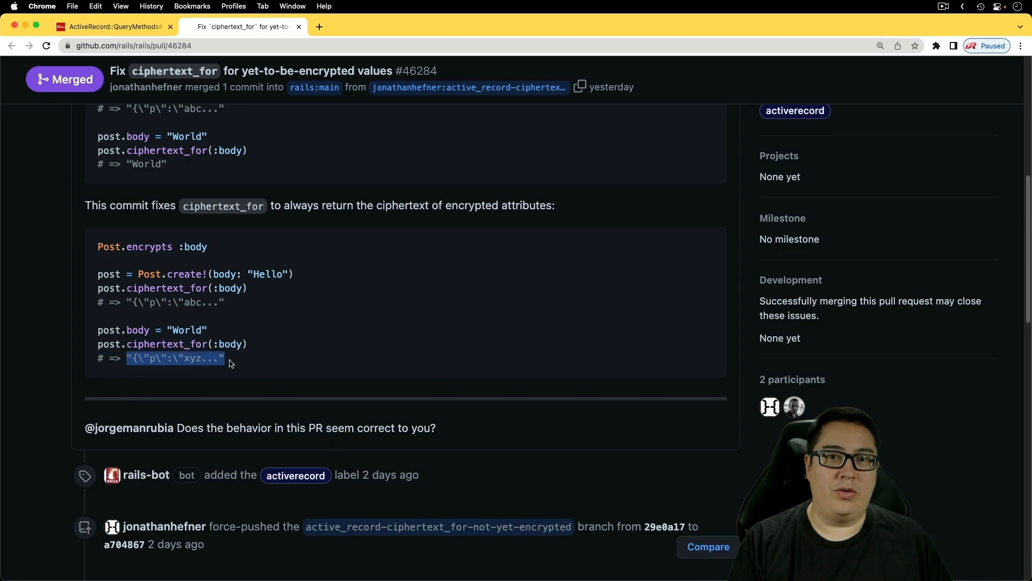
pyautogui.click(109, 26)
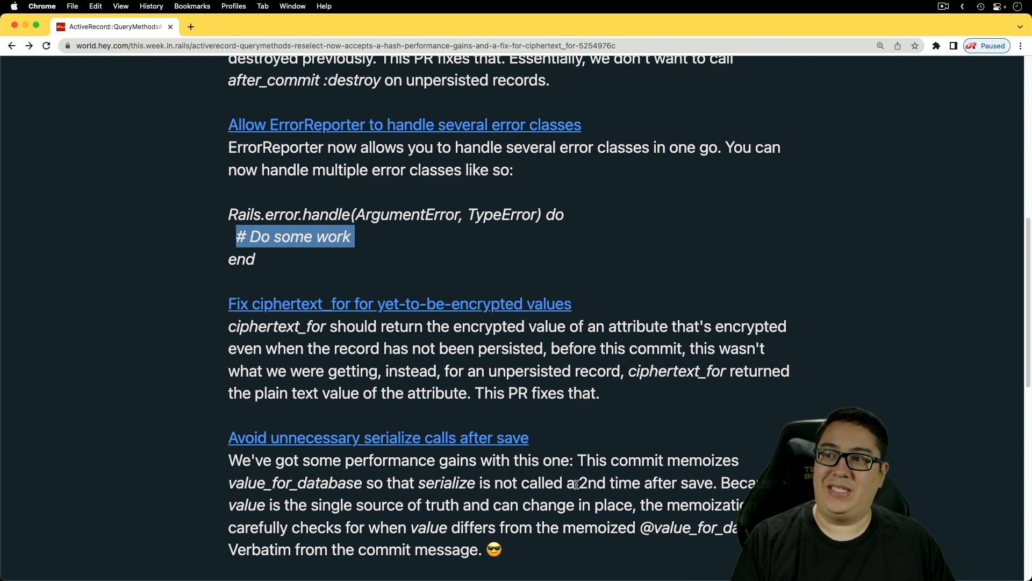
pyautogui.click(378, 437)
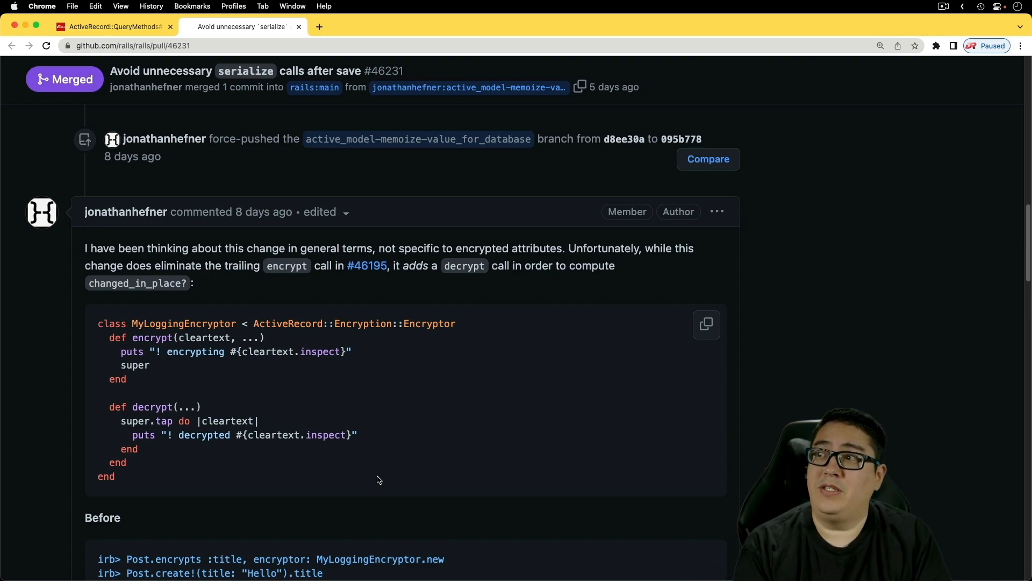
# Scroll through PR #46231 and open follow-up PR #46282 'Avoid value_for_database if attribute not updated'.
pyautogui.scroll(-3)
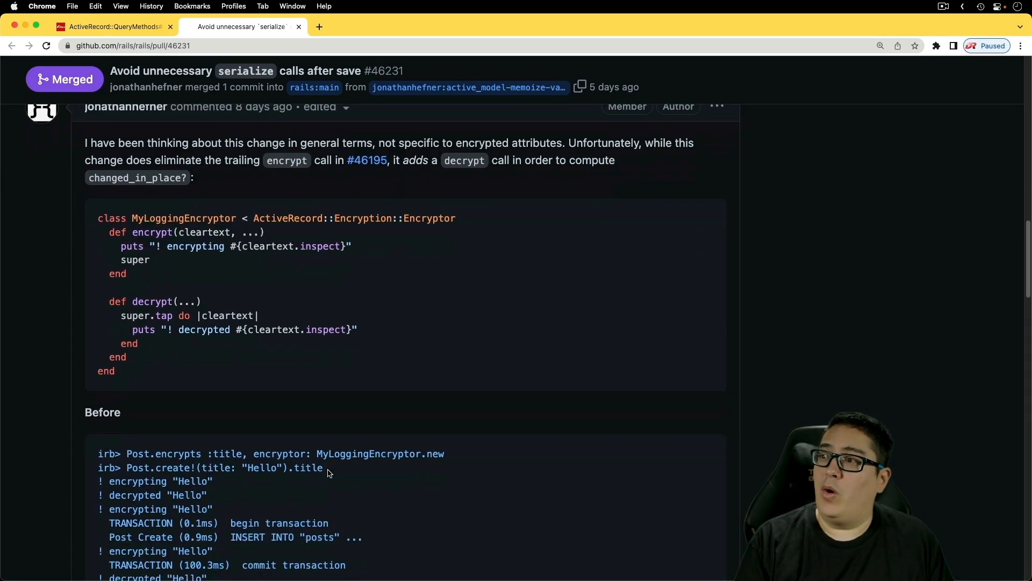
pyautogui.scroll(-3)
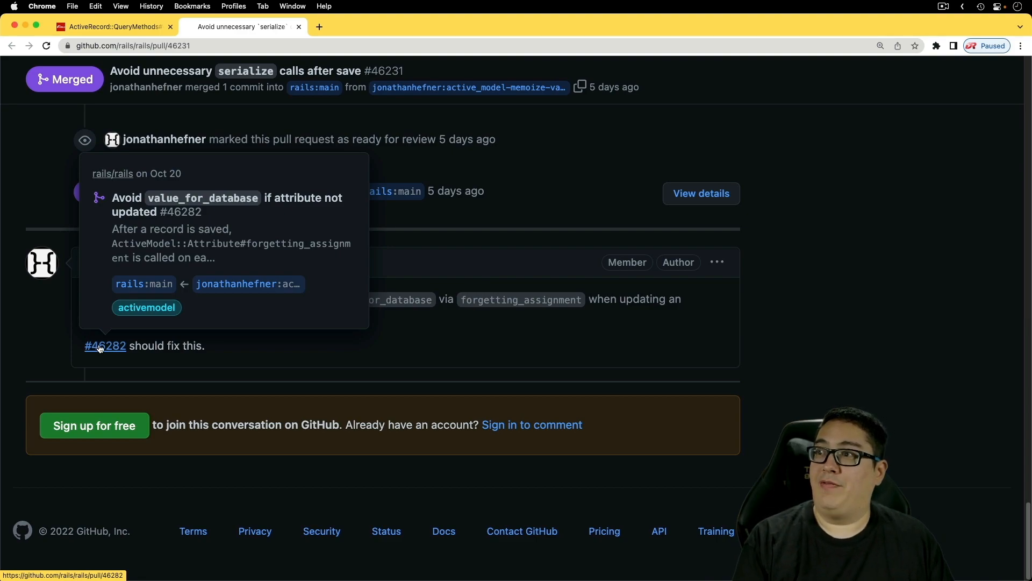
pyautogui.click(105, 346)
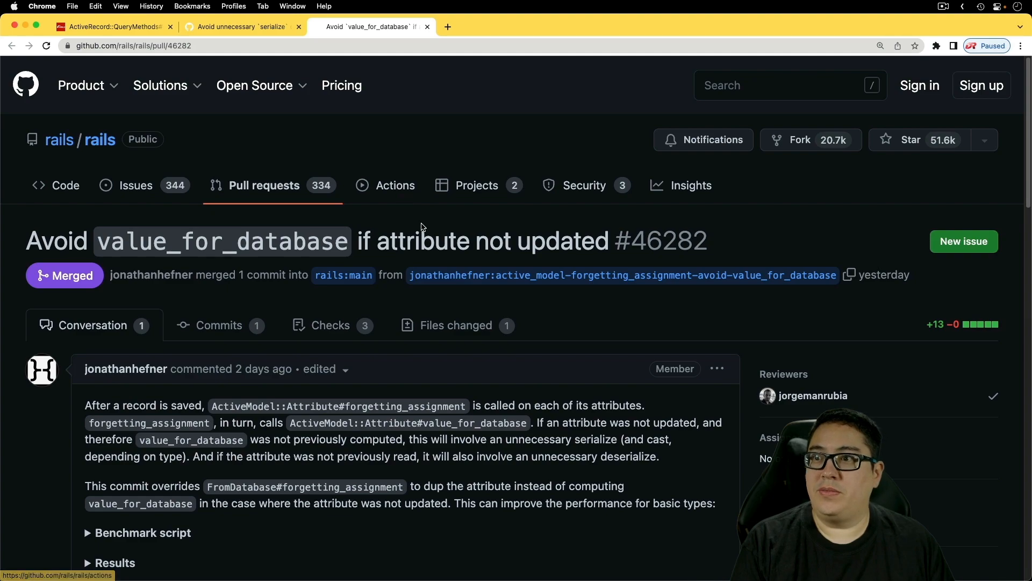
pyautogui.moveTo(285, 534)
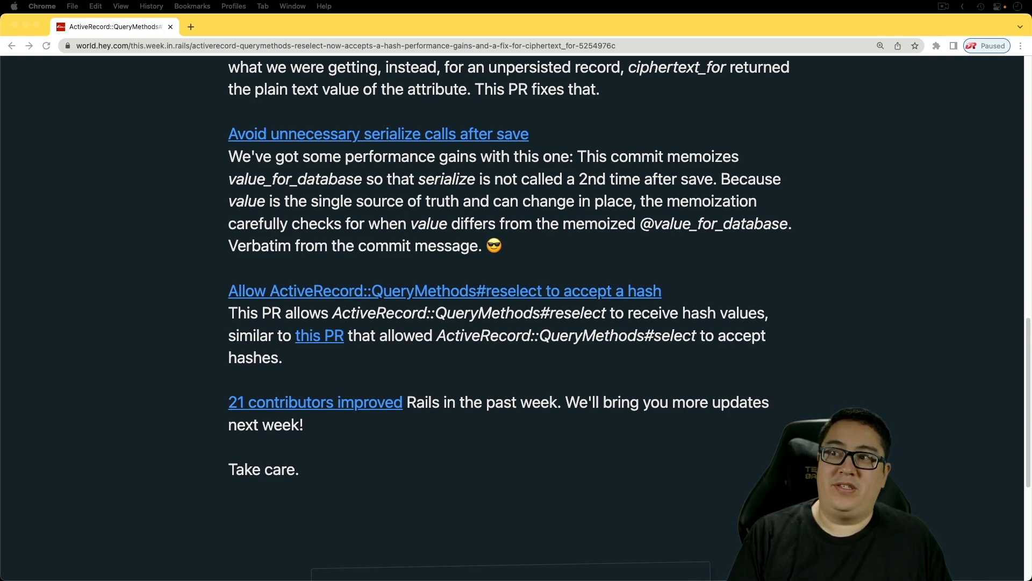
# Highlight the word 'select' in the reselect newsletter item.
pyautogui.doubleClick(675, 335)
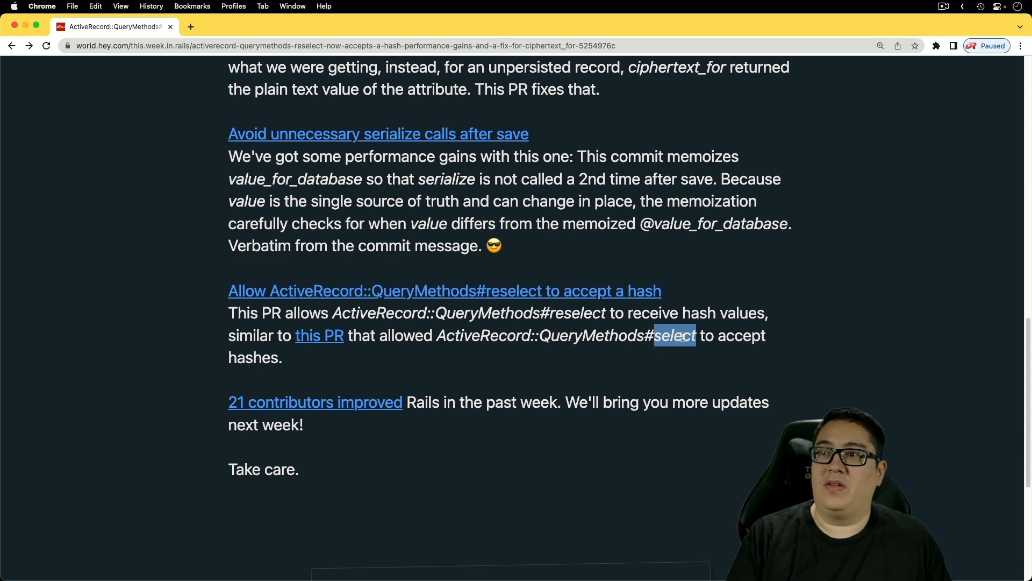
pyautogui.moveTo(705, 353)
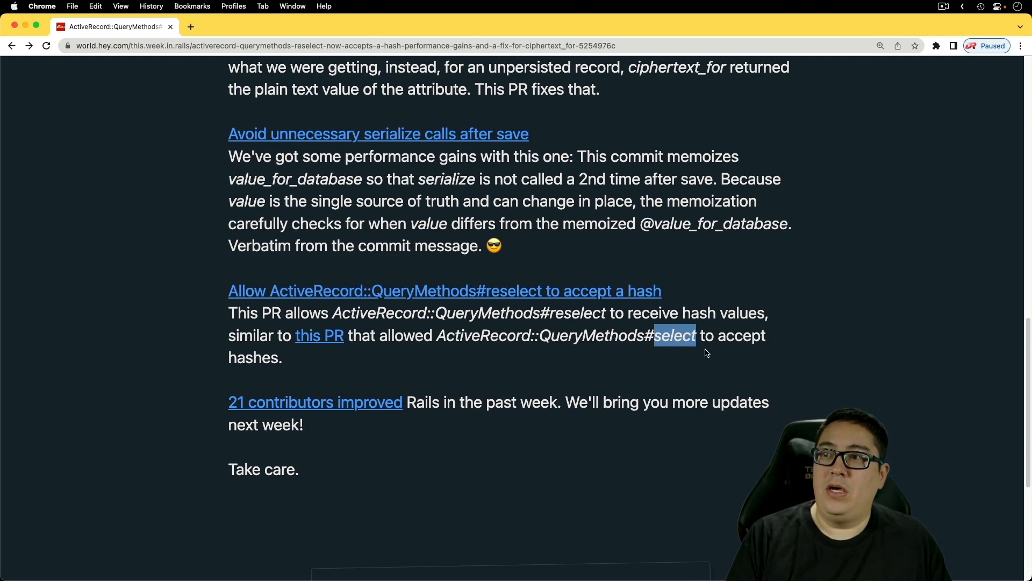
pyautogui.moveTo(469, 310)
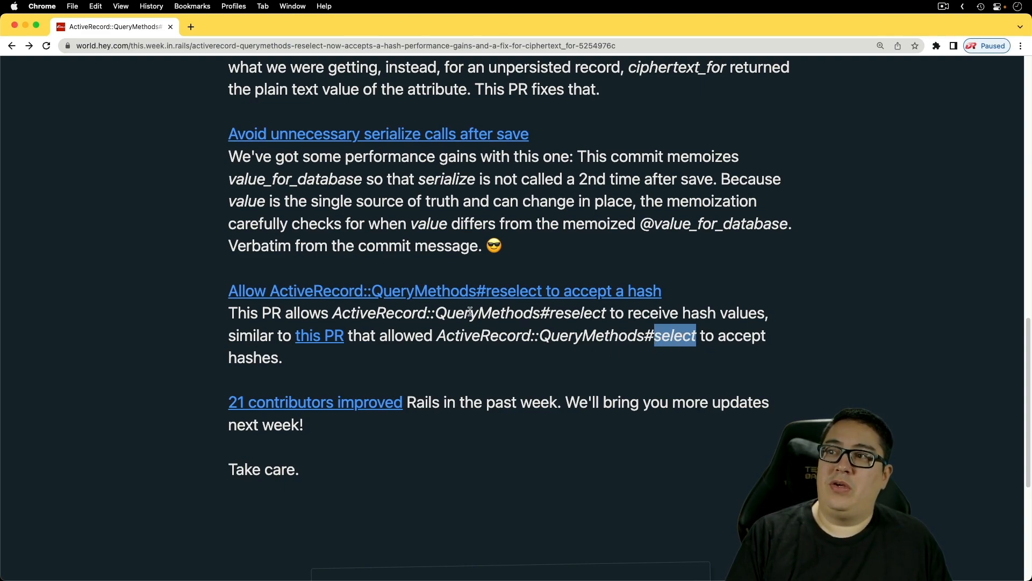
pyautogui.moveTo(470, 302)
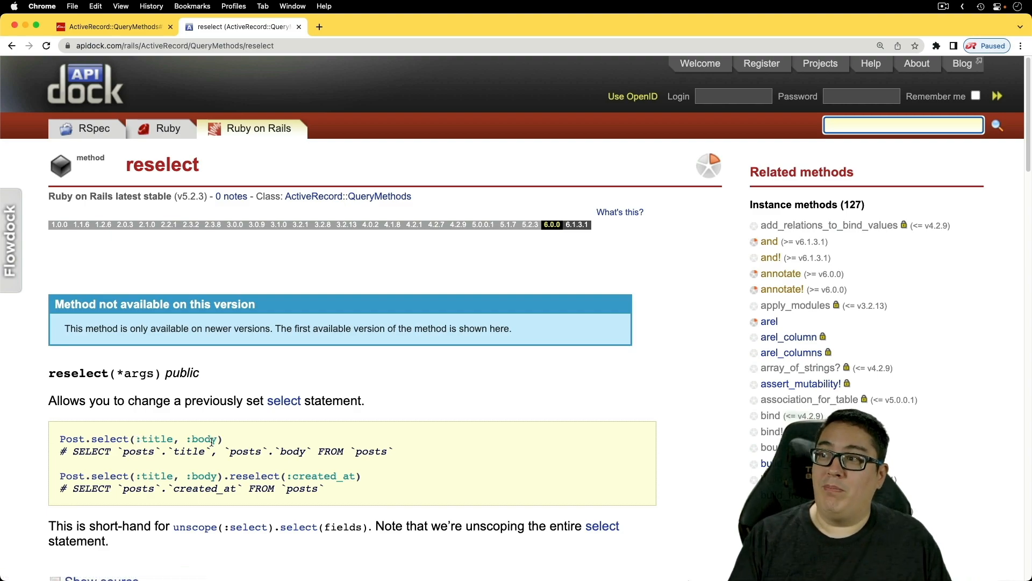
pyautogui.moveTo(88, 476)
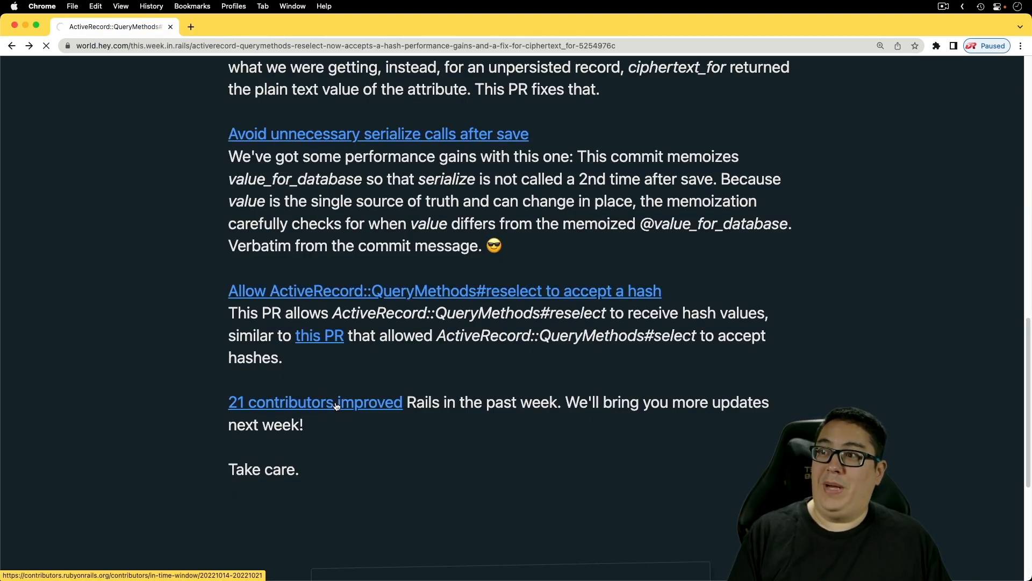
pyautogui.moveTo(316, 408)
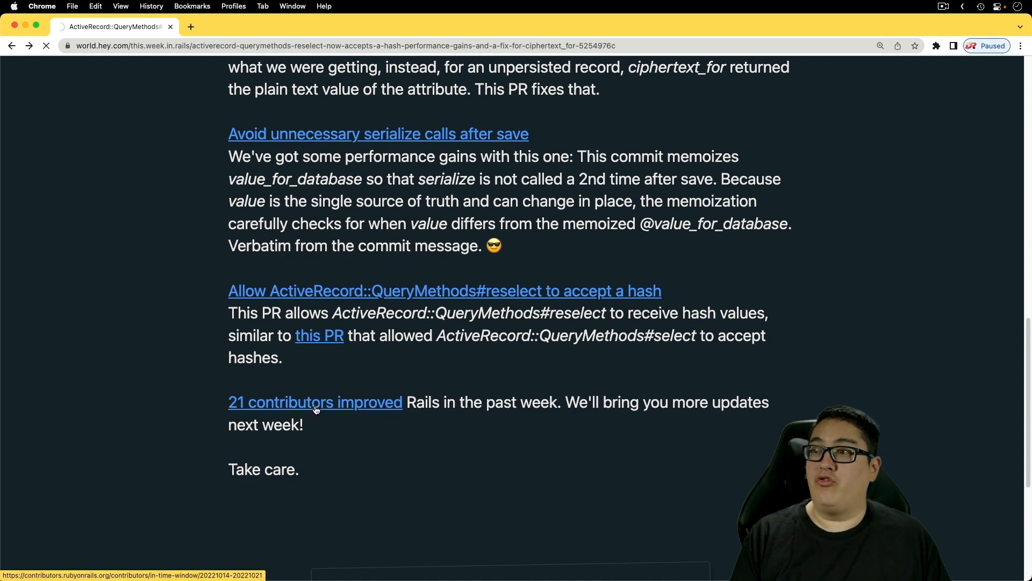
# Follow the '21 contributors improved' link and scroll the Rails Contributors date-range list.
pyautogui.click(314, 401)
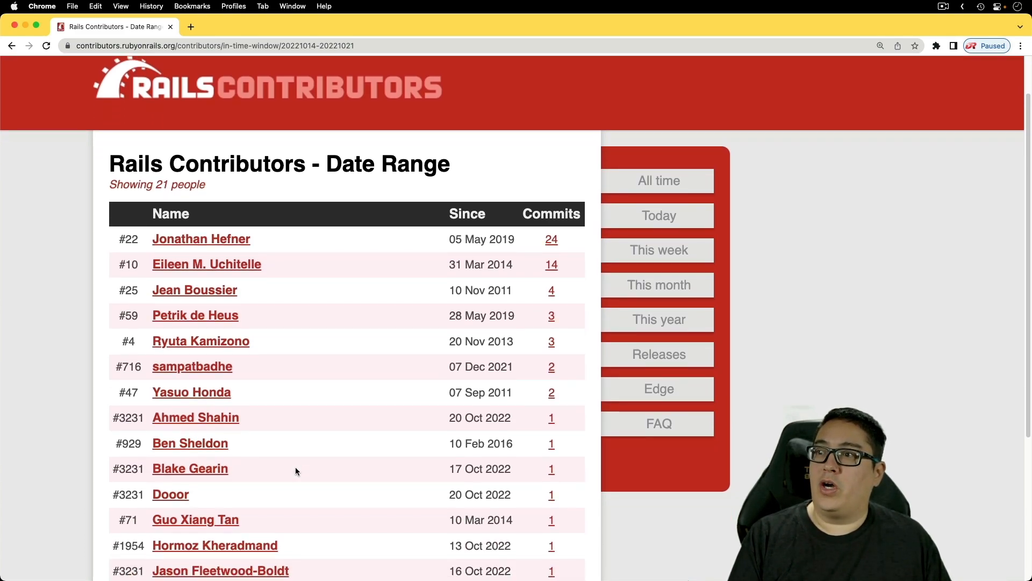
pyautogui.scroll(-3)
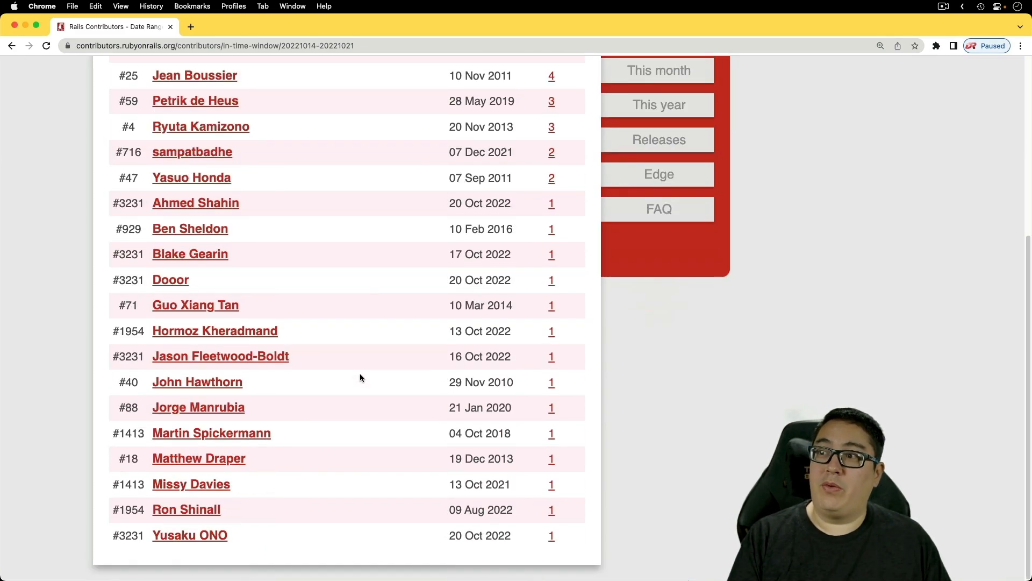